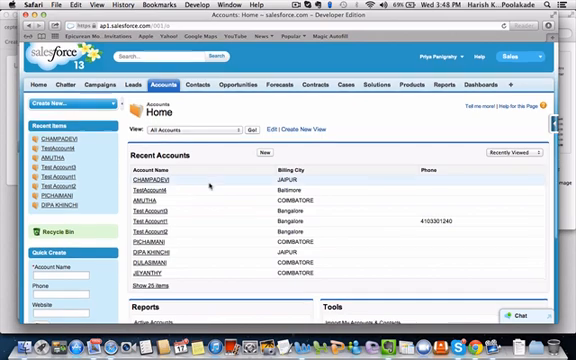
{"action": "scroll", "scroll_direction": "down", "scroll_amount": 3}
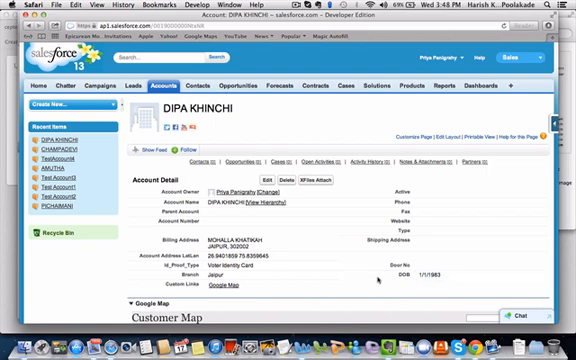
Step: Expand the embedded Google Map section showing Jaipur markers on the account page
{"action": "scroll", "scroll_direction": "down", "scroll_amount": 3}
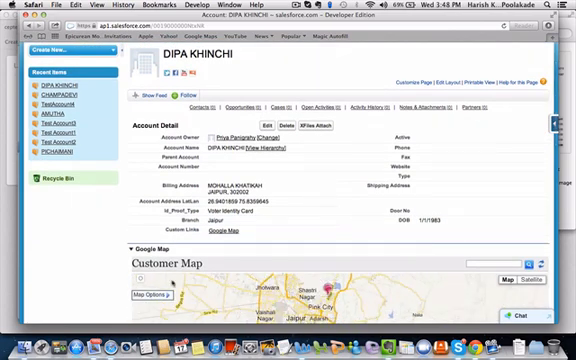
{"action": "scroll", "scroll_direction": "down", "scroll_amount": 3}
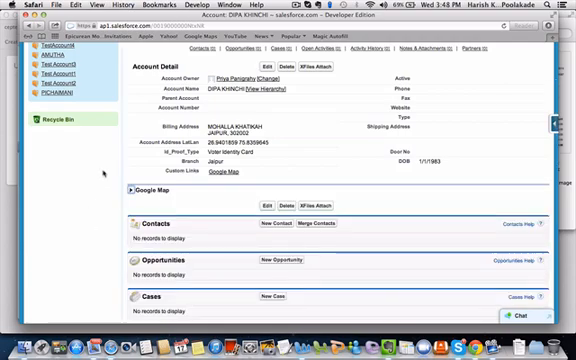
{"action": "scroll", "scroll_direction": "down", "scroll_amount": 3}
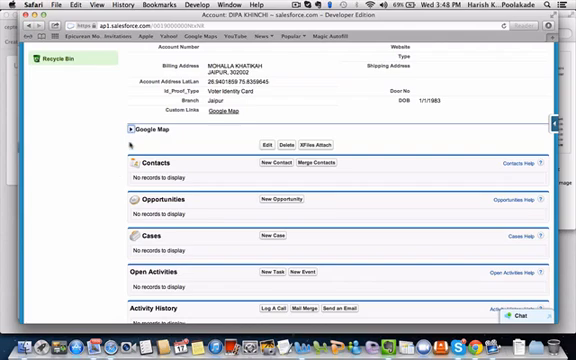
{"action": "left_click", "coordinate": [128, 128]}
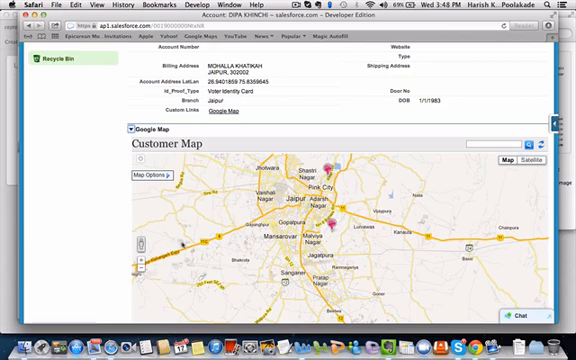
{"action": "scroll", "scroll_direction": "down", "scroll_amount": 3}
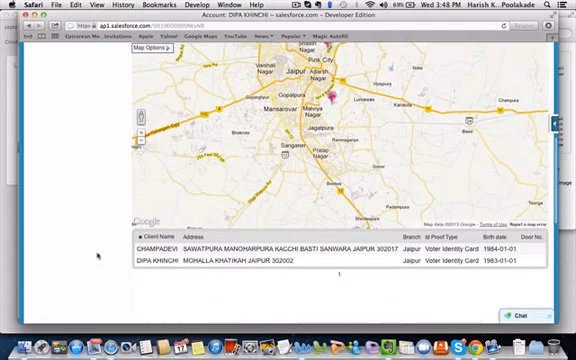
{"action": "scroll", "scroll_direction": "down", "scroll_amount": 3}
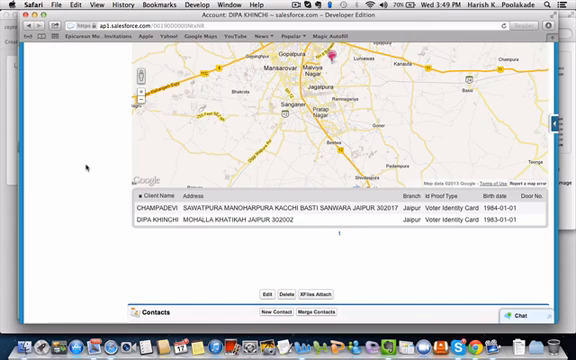
{"action": "scroll", "scroll_direction": "down", "scroll_amount": 3}
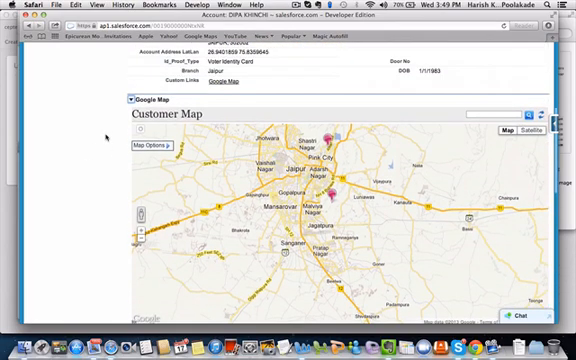
{"action": "scroll", "scroll_direction": "down", "scroll_amount": 3}
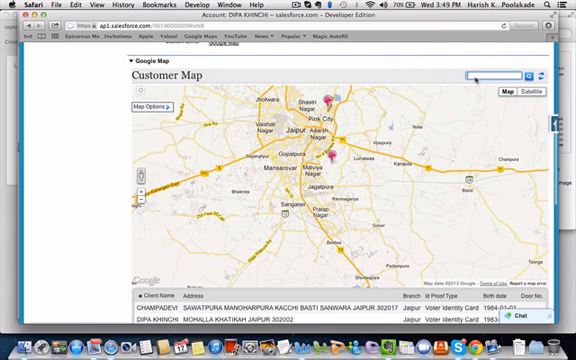
Step: Enter 'dipa' to locate the customer on the standalone Customer Map page
{"action": "type", "text": "dipa"}
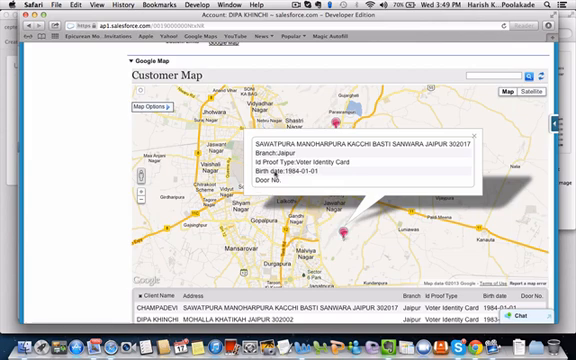
{"action": "mouse_move", "coordinate": [270, 176]}
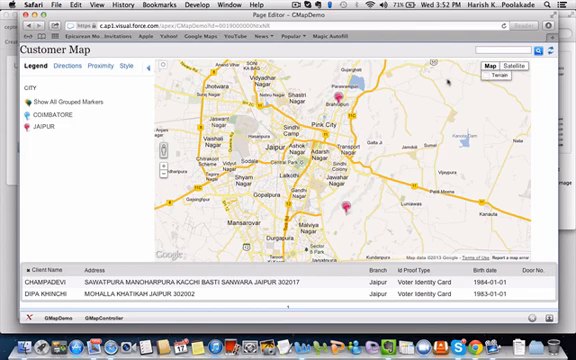
Step: Switch to Directions and use a Jaipur customer's address as the From point
{"action": "left_click", "coordinate": [66, 68]}
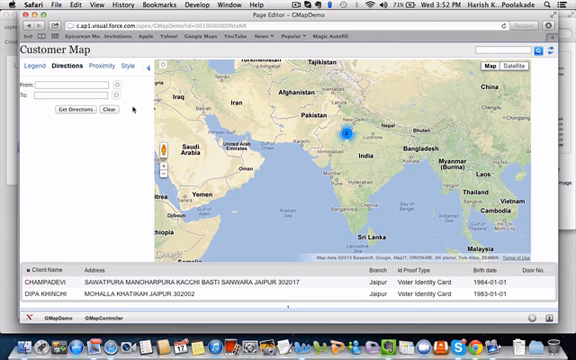
{"action": "left_click", "coordinate": [352, 132]}
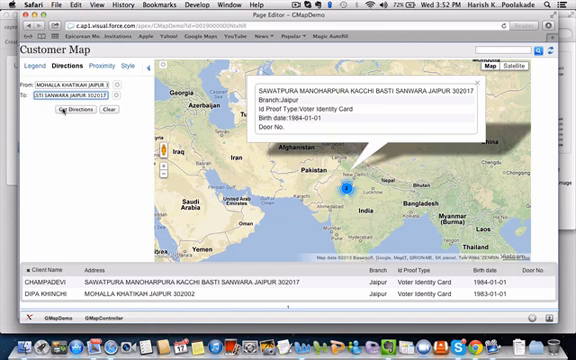
Step: Generate turn-by-turn directions between the Jaipur customers, then show the Style choices
{"action": "left_click", "coordinate": [48, 114]}
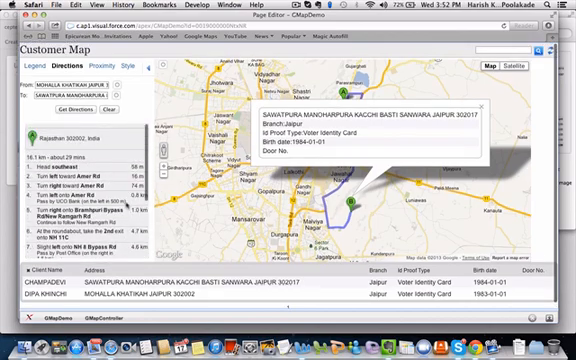
{"action": "left_click", "coordinate": [86, 64]}
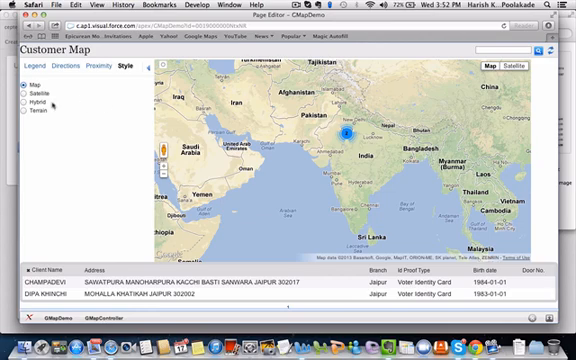
Step: Switch the customer map display to Satellite imagery
{"action": "left_click", "coordinate": [20, 94]}
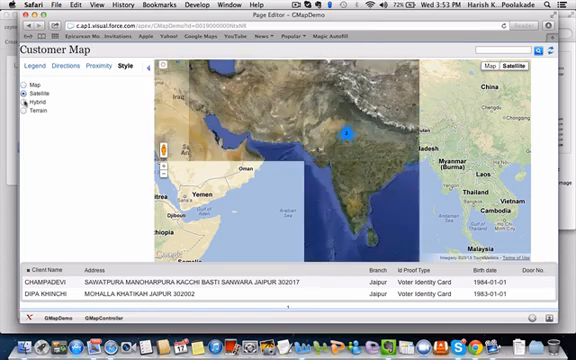
{"action": "left_click", "coordinate": [22, 104]}
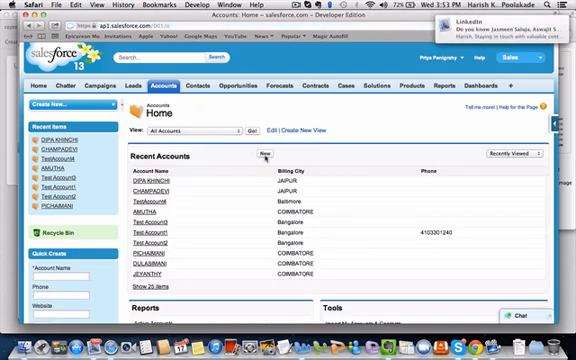
Step: Start a new account named Testaccount4
{"action": "left_click", "coordinate": [262, 154]}
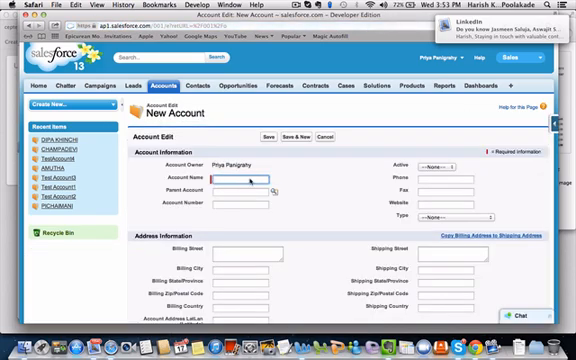
{"action": "type", "text": "Testaccount4"}
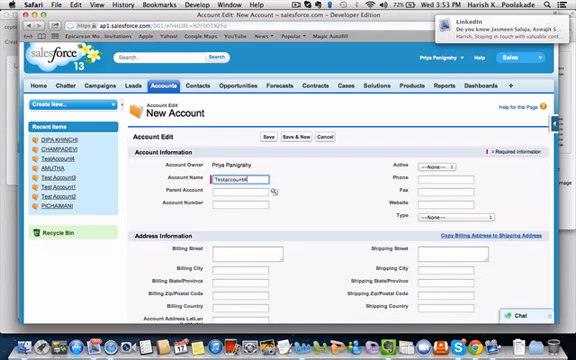
{"action": "scroll", "scroll_direction": "down", "scroll_amount": 3}
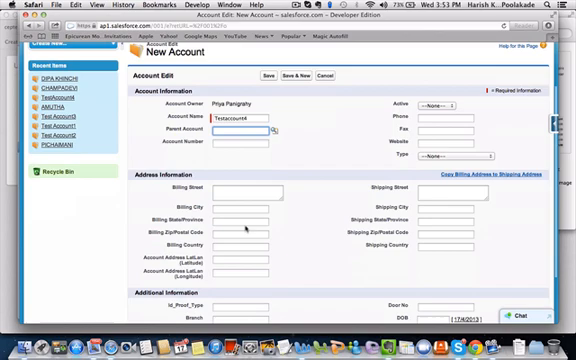
Step: Fill the billing address: TMR, hubarahalli, Bangalore, karnataka, 5600, IN
{"action": "type", "text": "TMR Towers, T"}
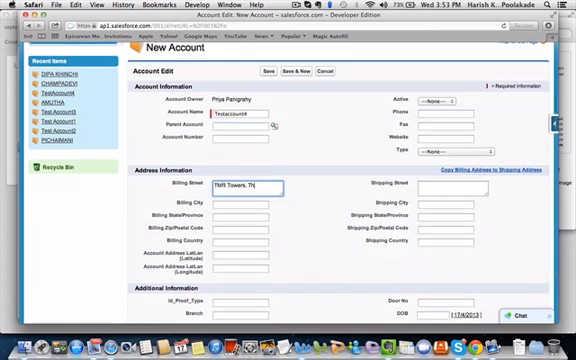
{"action": "type", "text": "hubarahalli"}
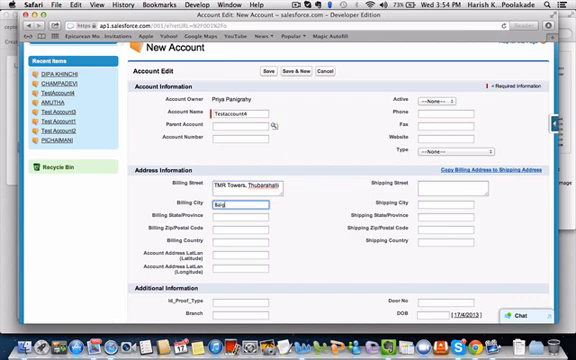
{"action": "type", "text": "Bangalore"}
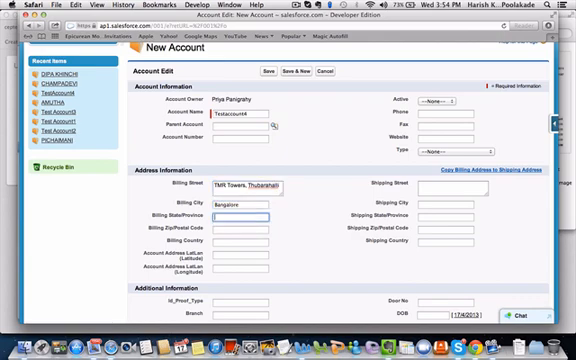
{"action": "type", "text": "karnataka"}
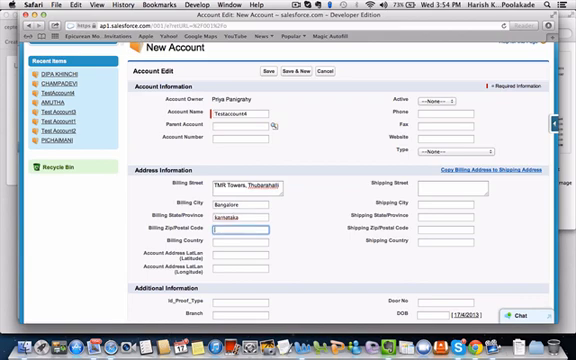
{"action": "type", "text": "560066"}
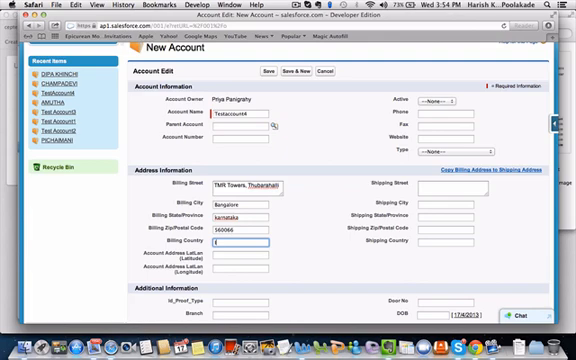
{"action": "type", "text": "IN"}
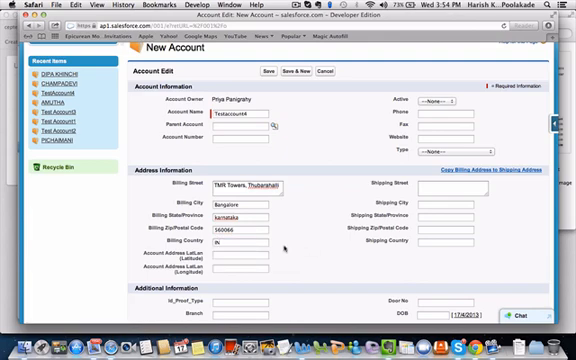
{"action": "scroll", "scroll_direction": "down", "scroll_amount": 3}
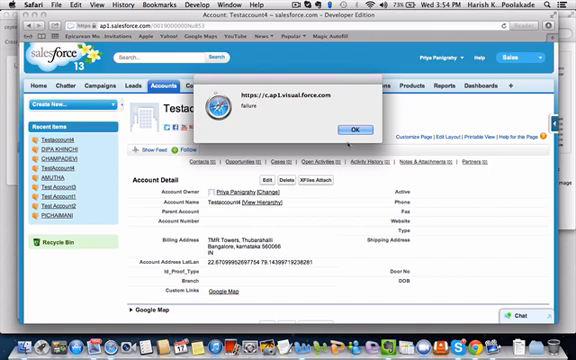
Step: Dismiss the post-save alert, leaving Testaccount4's details with address and coordinates
{"action": "left_click", "coordinate": [354, 128]}
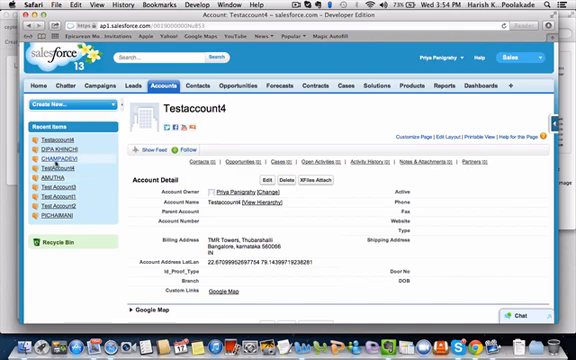
Step: Open CHAMPADEVI and review its Jaipur address, coordinates and empty related lists
{"action": "left_click", "coordinate": [52, 156]}
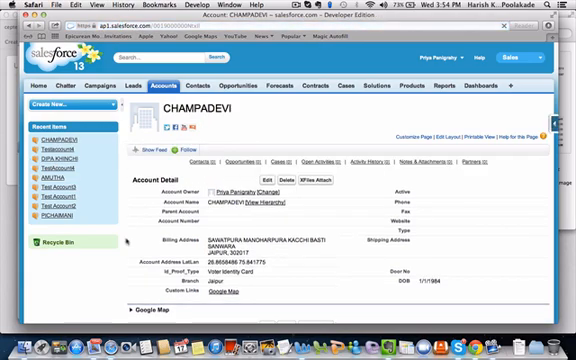
{"action": "scroll", "scroll_direction": "down", "scroll_amount": 3}
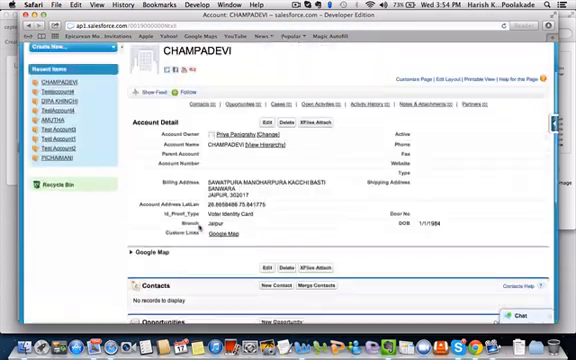
{"action": "scroll", "scroll_direction": "down", "scroll_amount": 3}
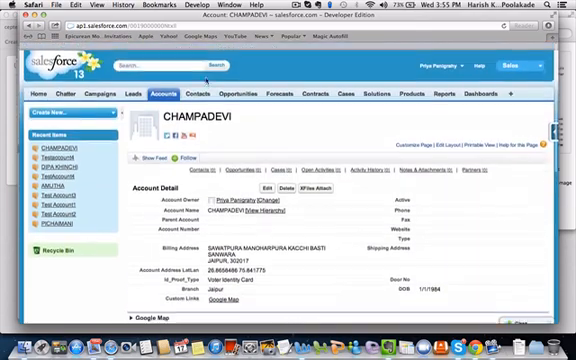
{"action": "scroll", "scroll_direction": "down", "scroll_amount": 3}
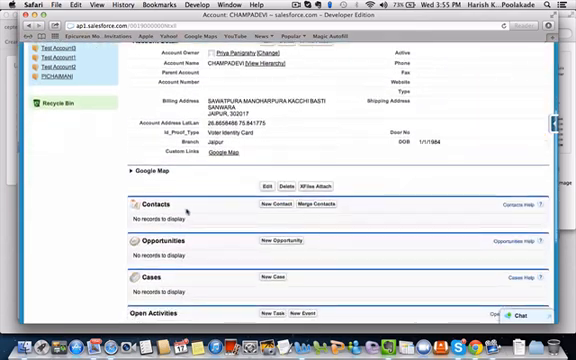